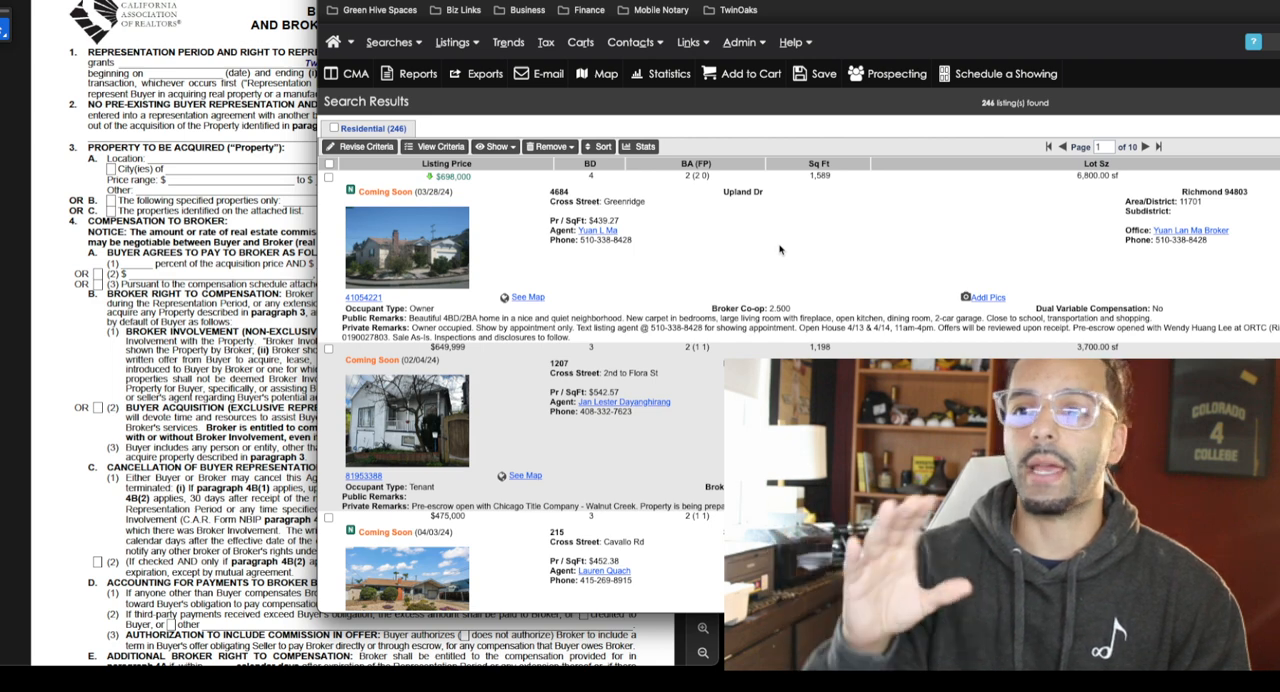
pyautogui.scroll(-3)
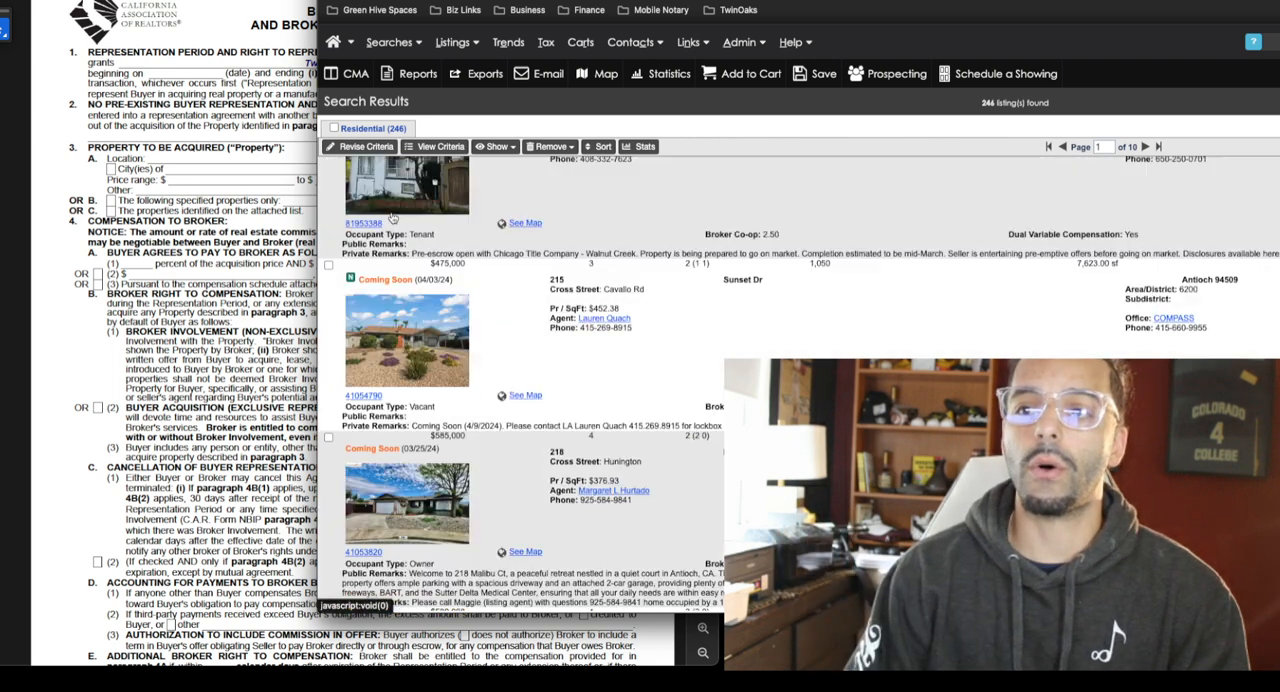
pyautogui.scroll(-3)
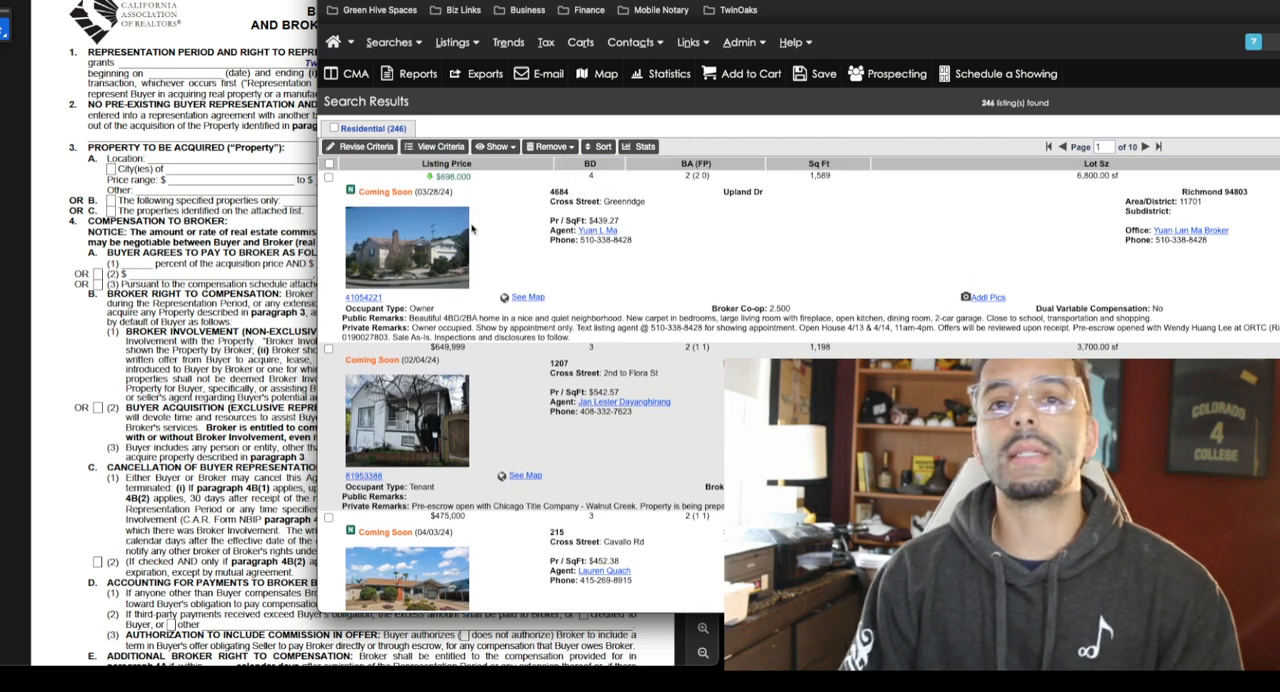
pyautogui.moveTo(484, 220)
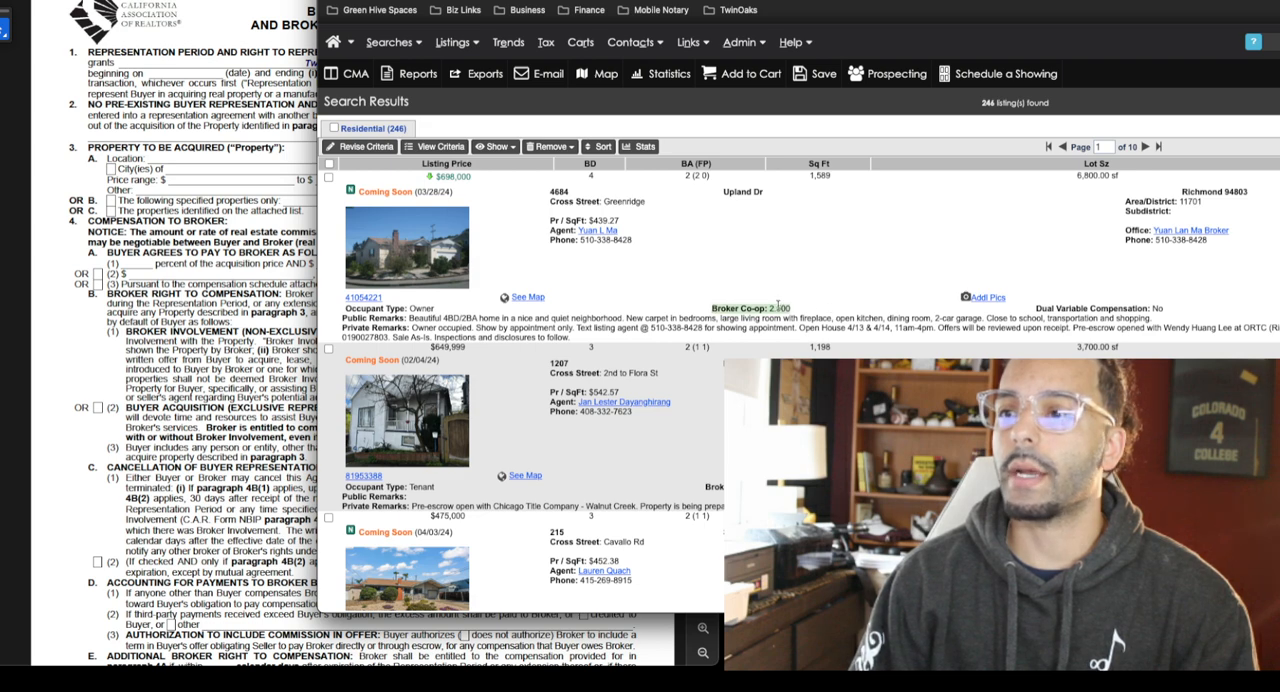
pyautogui.scroll(-3)
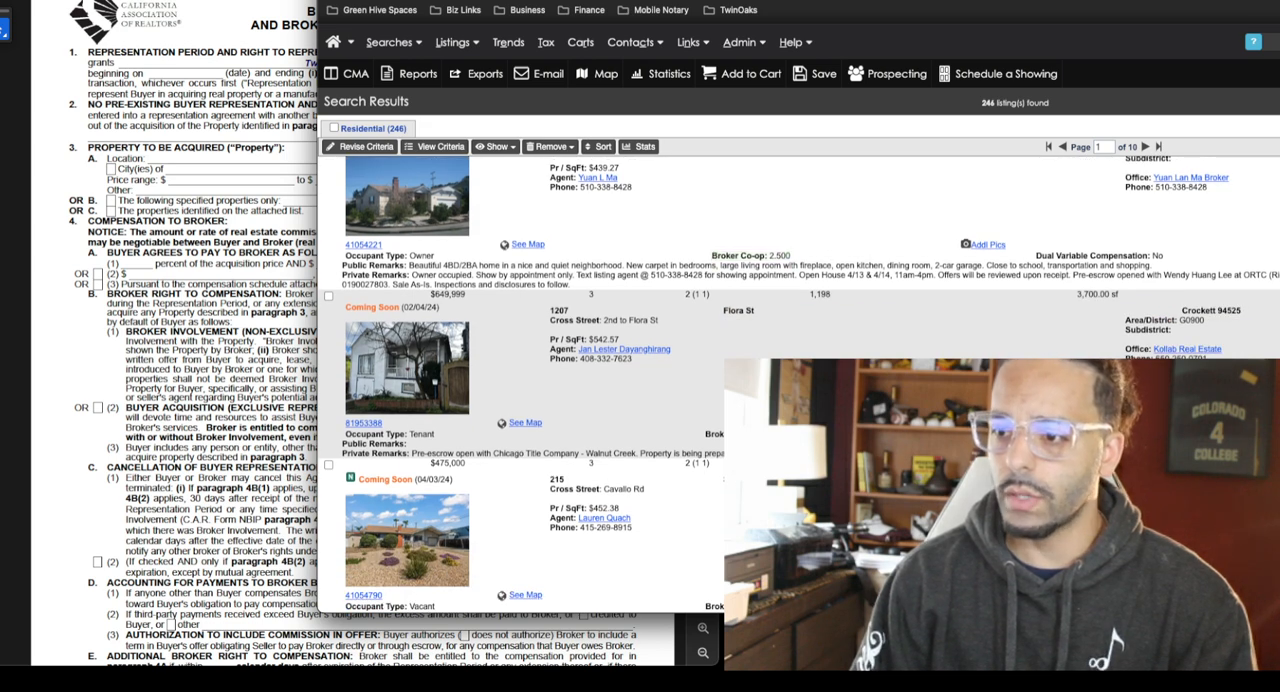
pyautogui.scroll(-3)
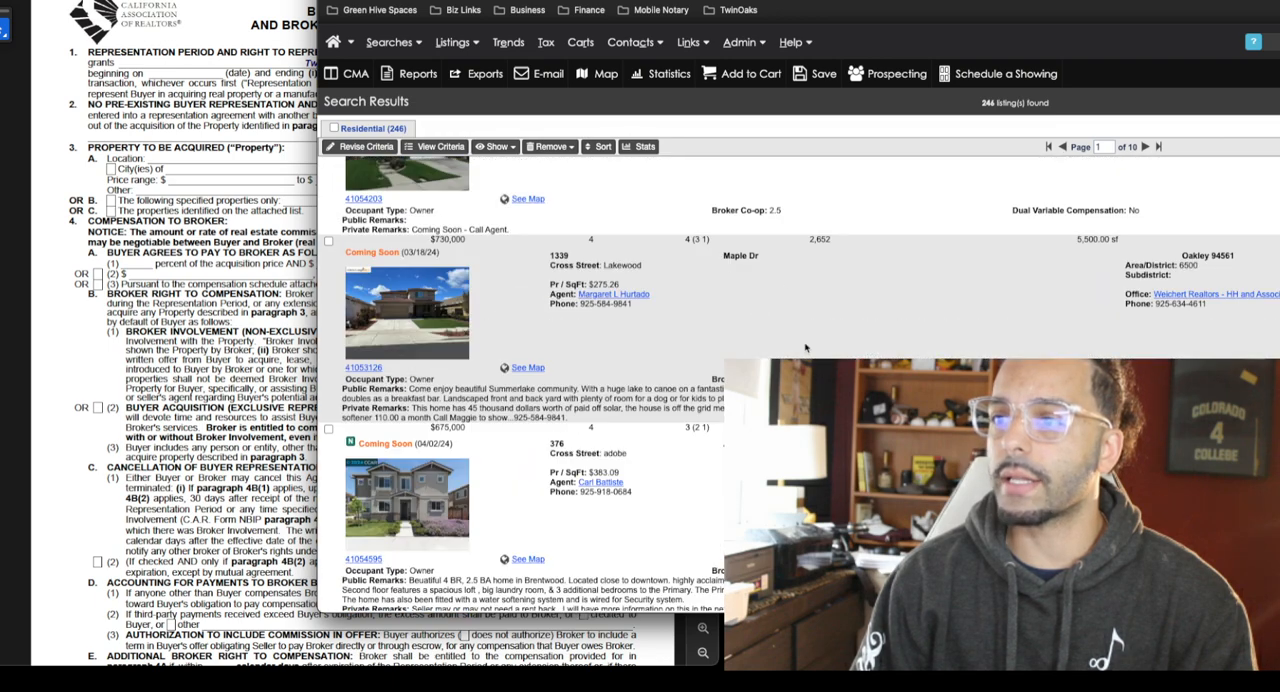
pyautogui.scroll(-3)
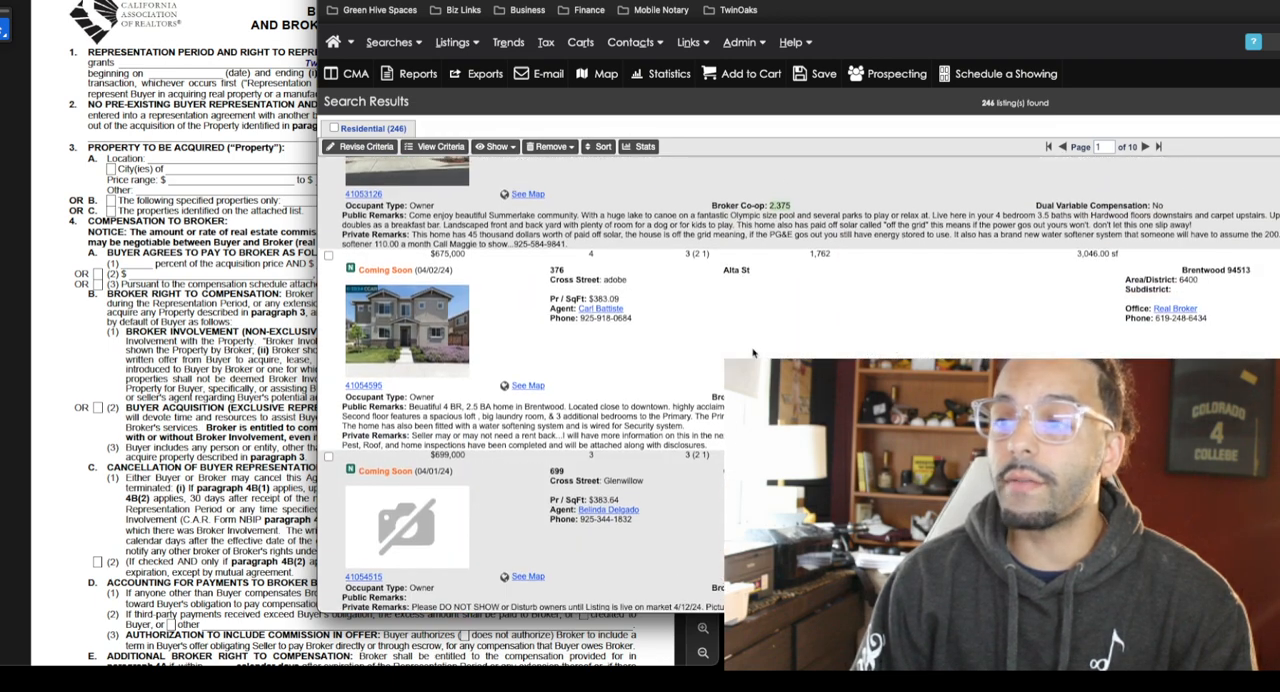
pyautogui.scroll(-3)
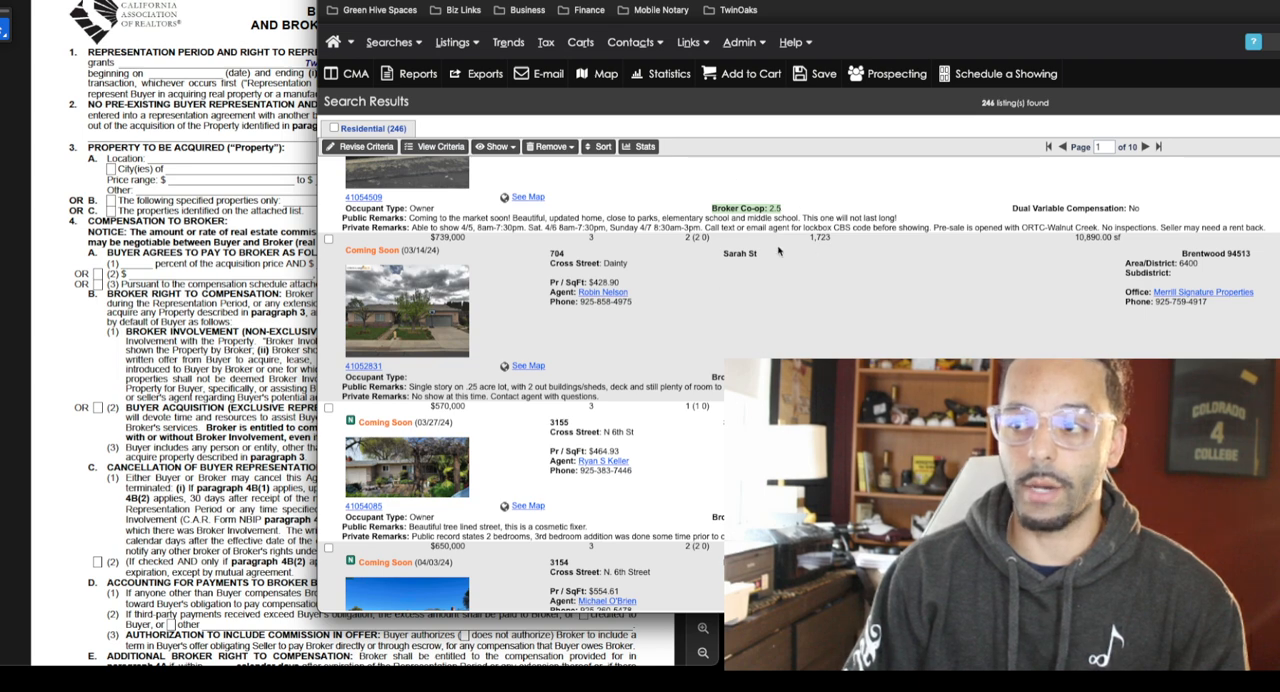
pyautogui.moveTo(778, 156)
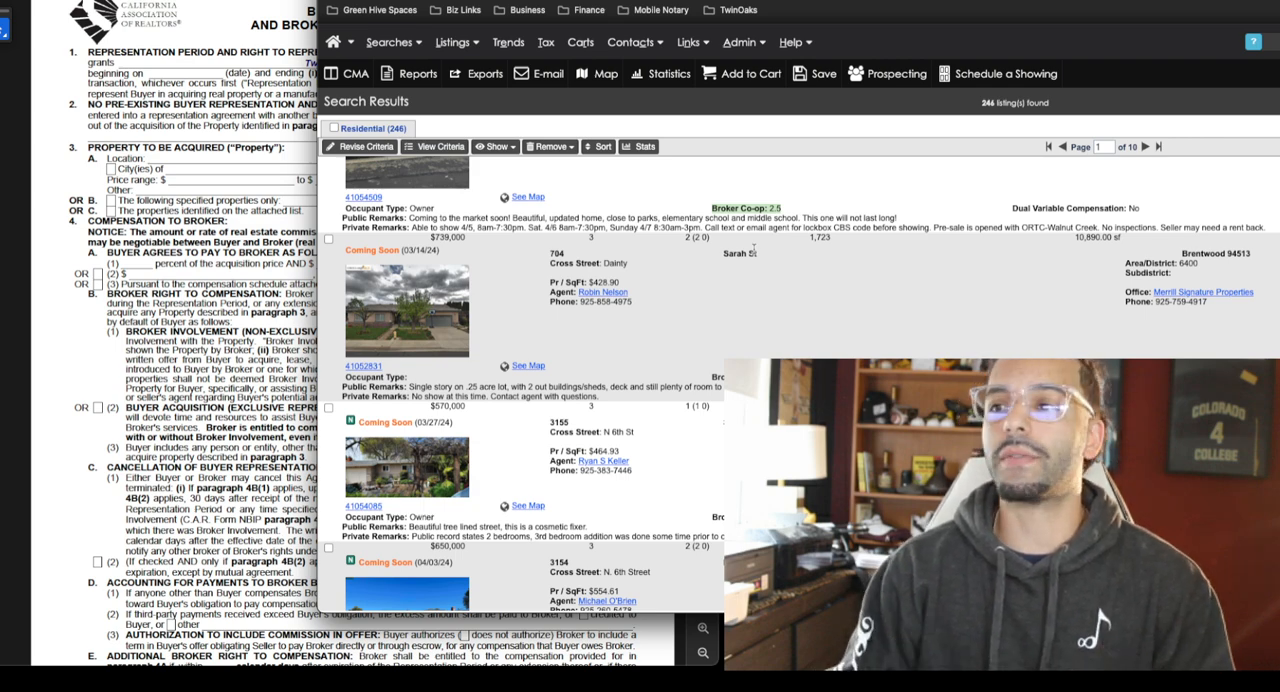
pyautogui.moveTo(764, 292)
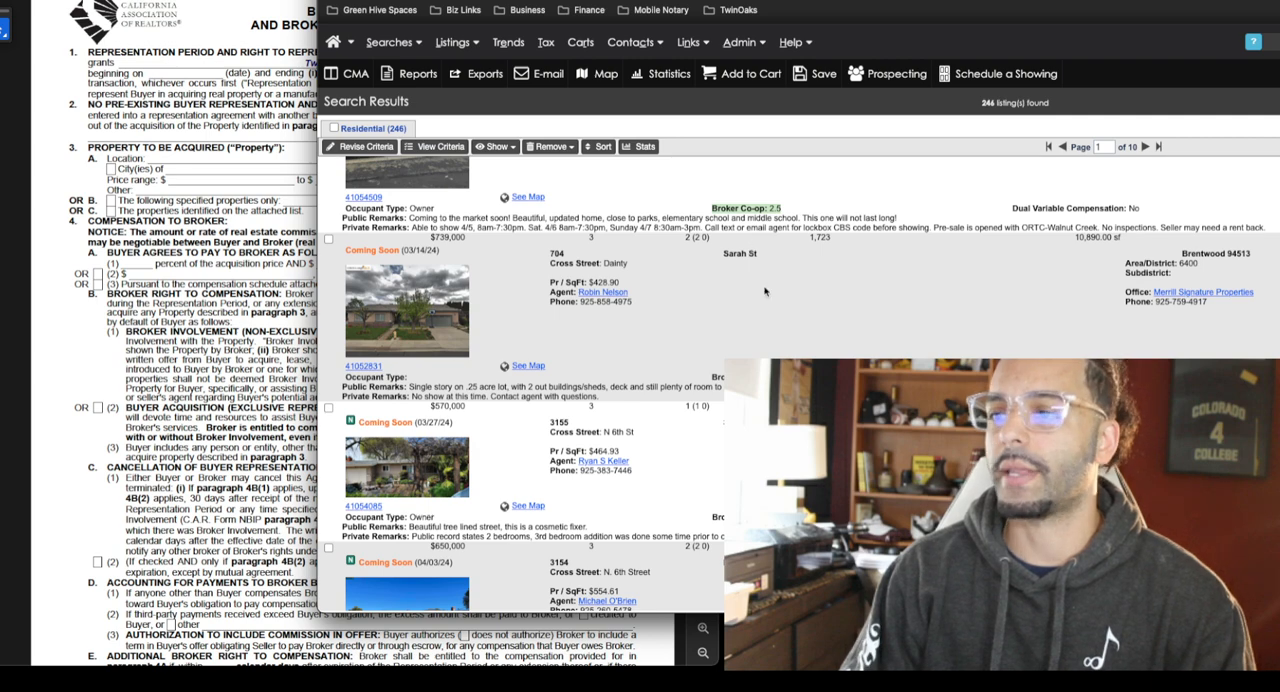
pyautogui.scroll(3)
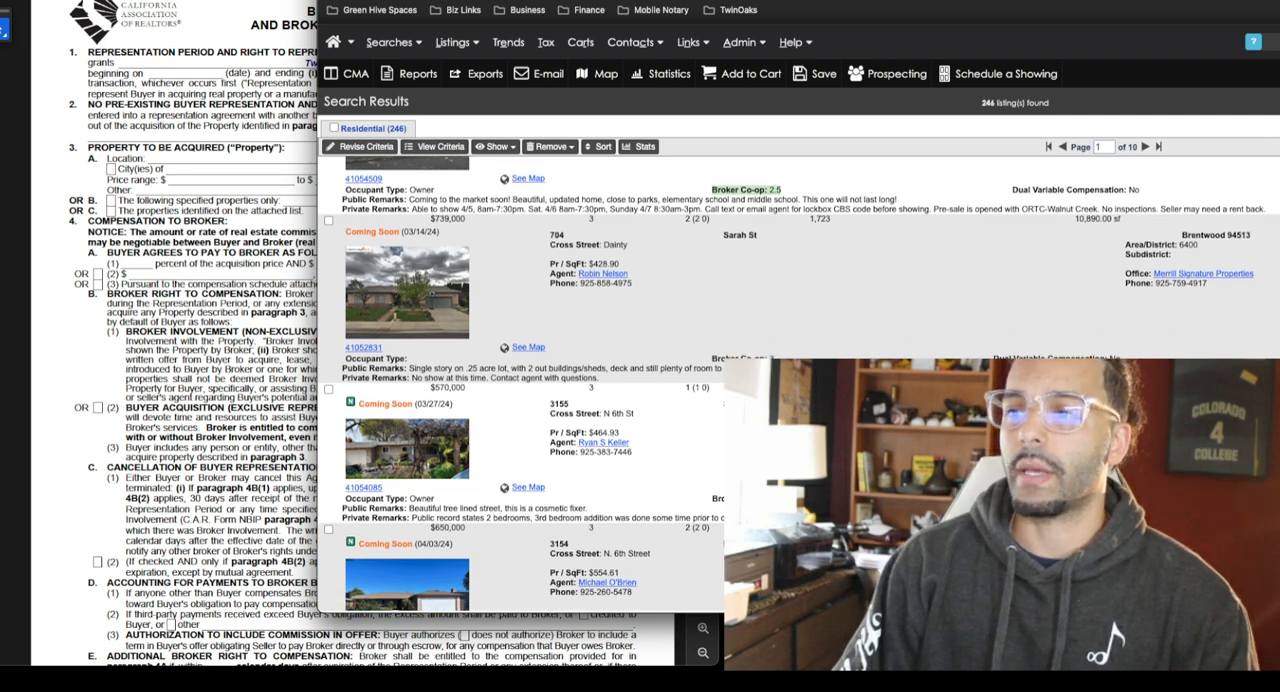
pyautogui.moveTo(746, 296)
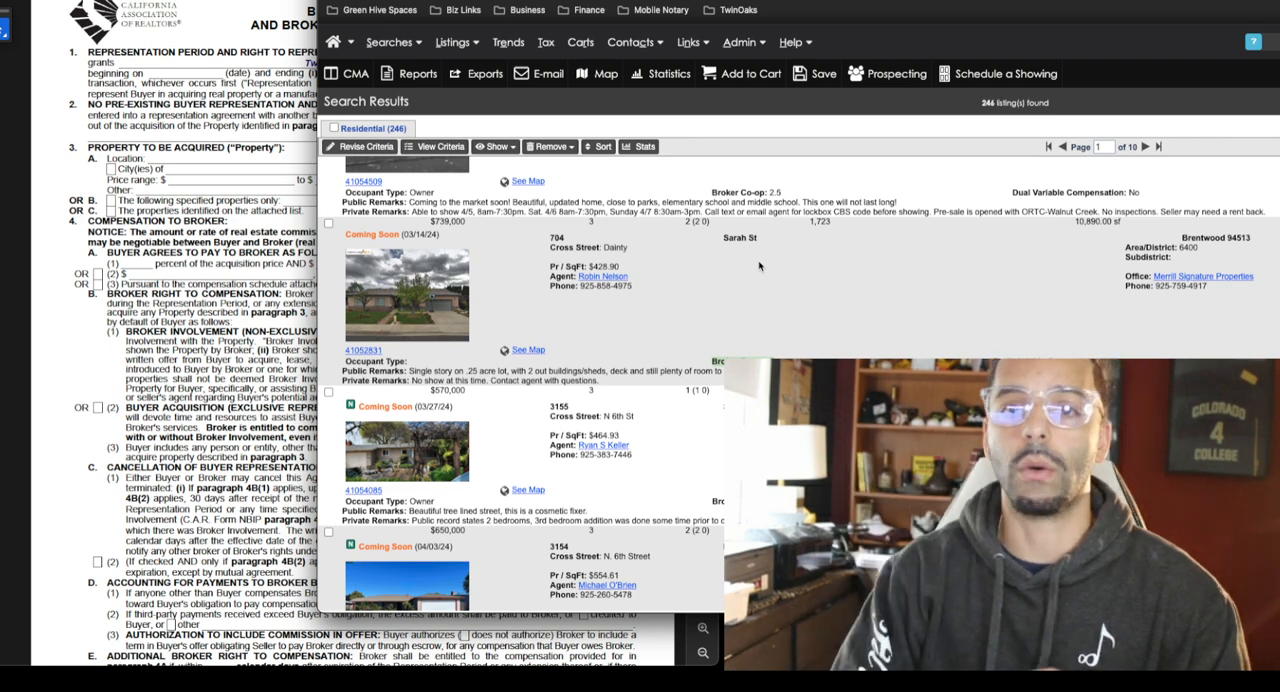
pyautogui.scroll(-3)
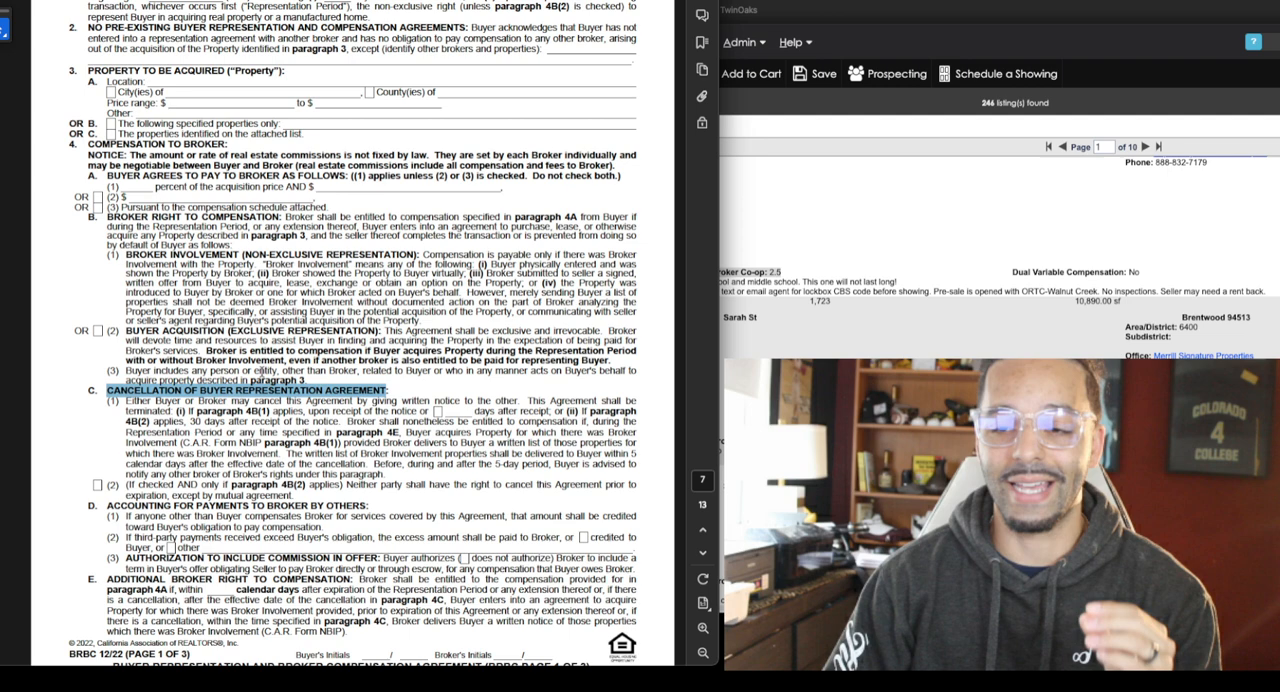
pyautogui.scroll(-3)
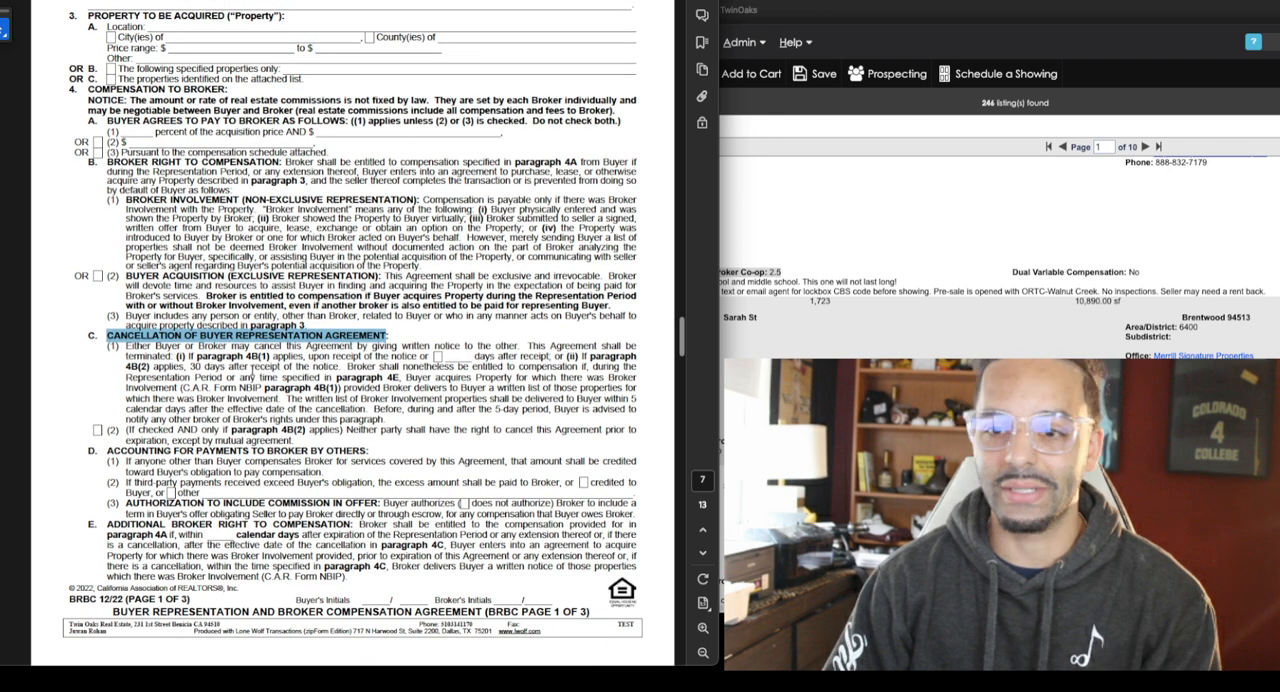
pyautogui.scroll(-3)
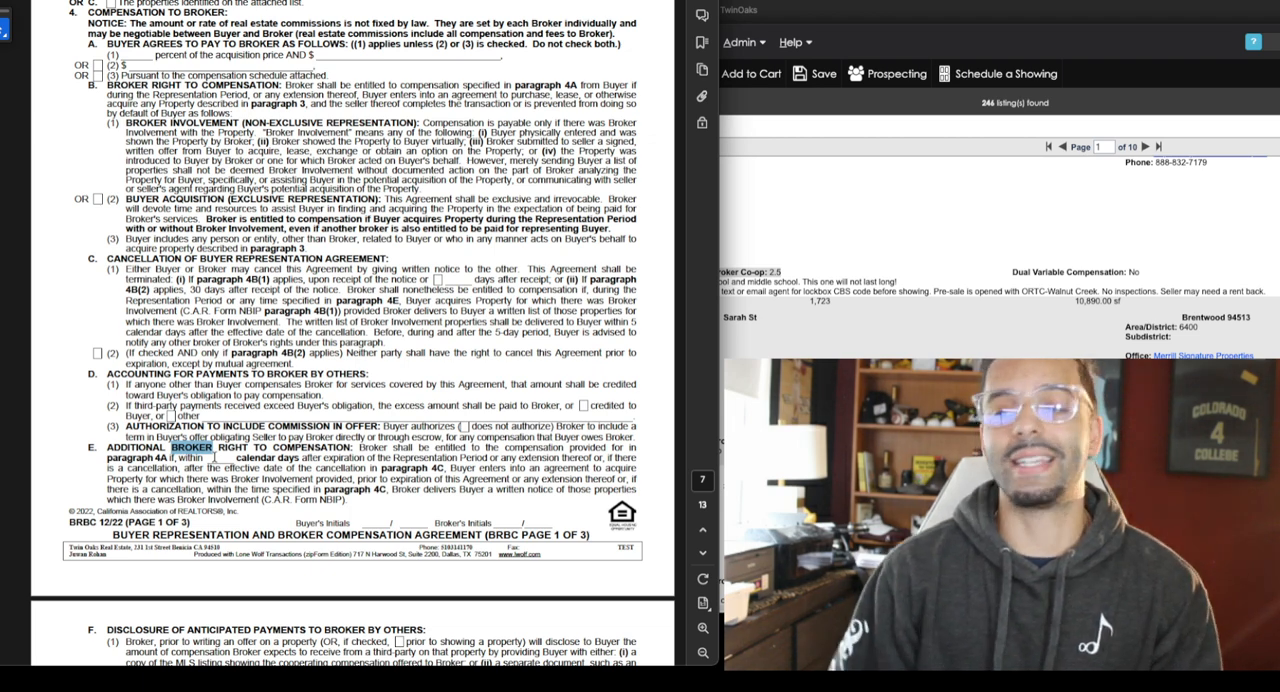
pyautogui.scroll(-3)
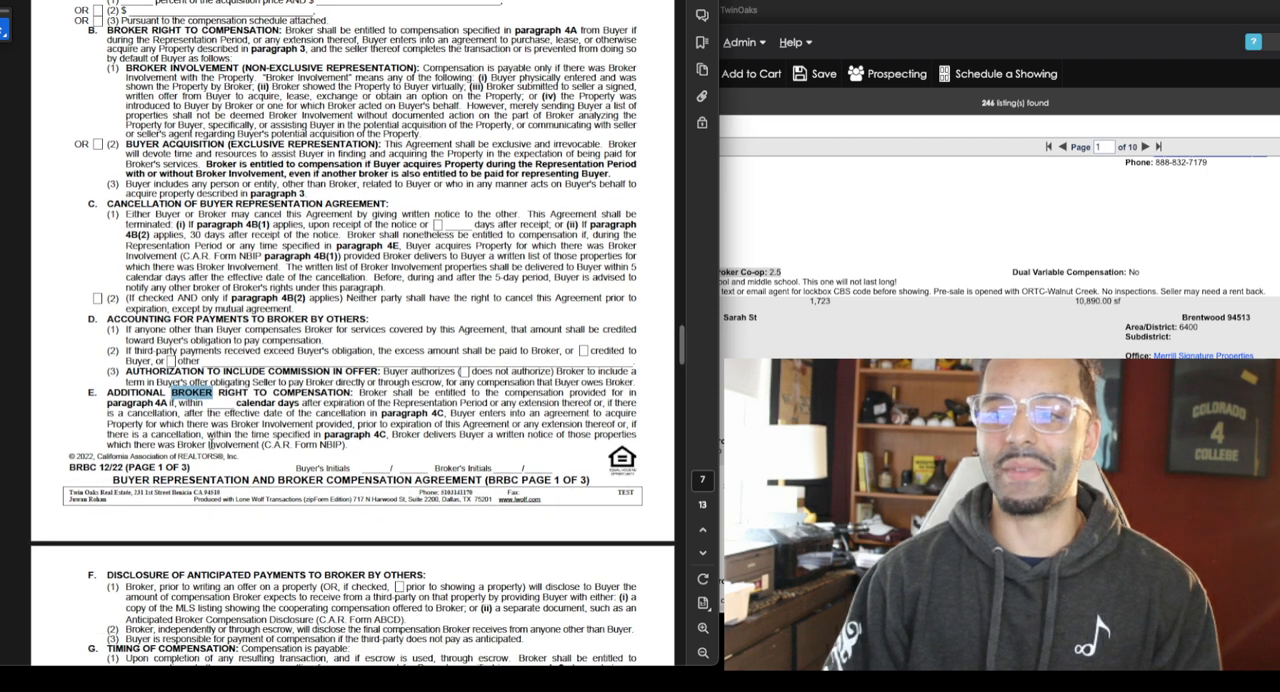
pyautogui.scroll(3)
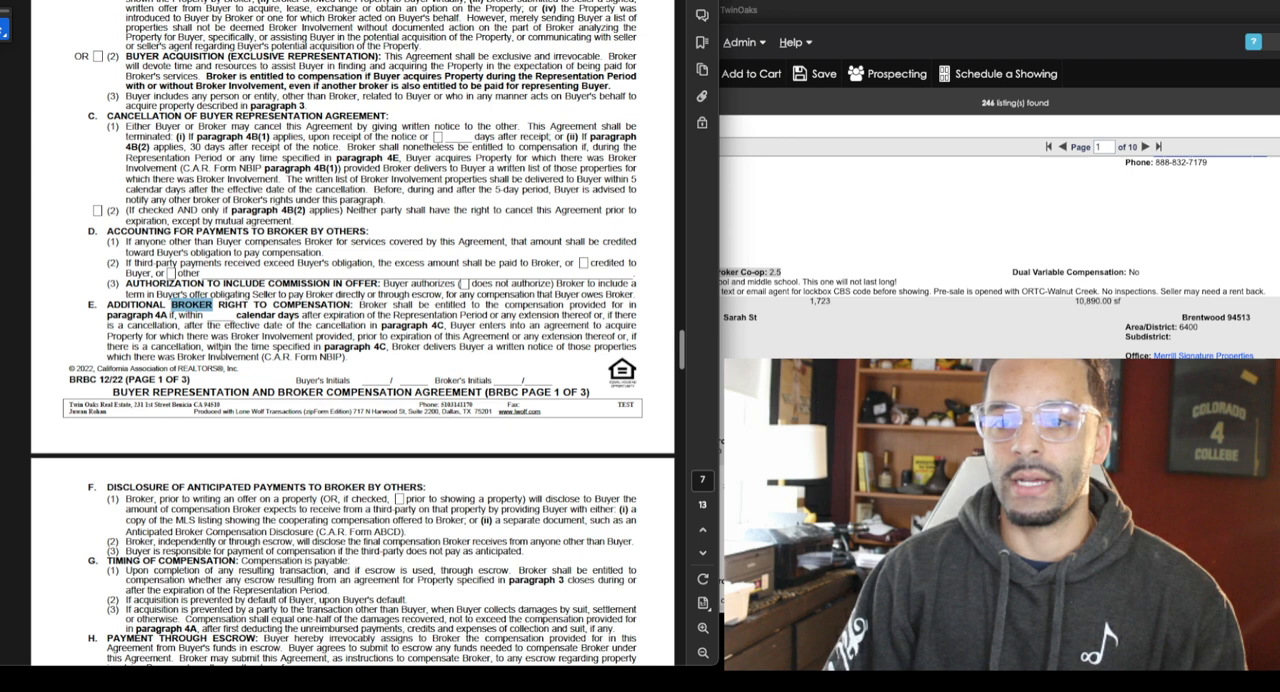
pyautogui.scroll(-3)
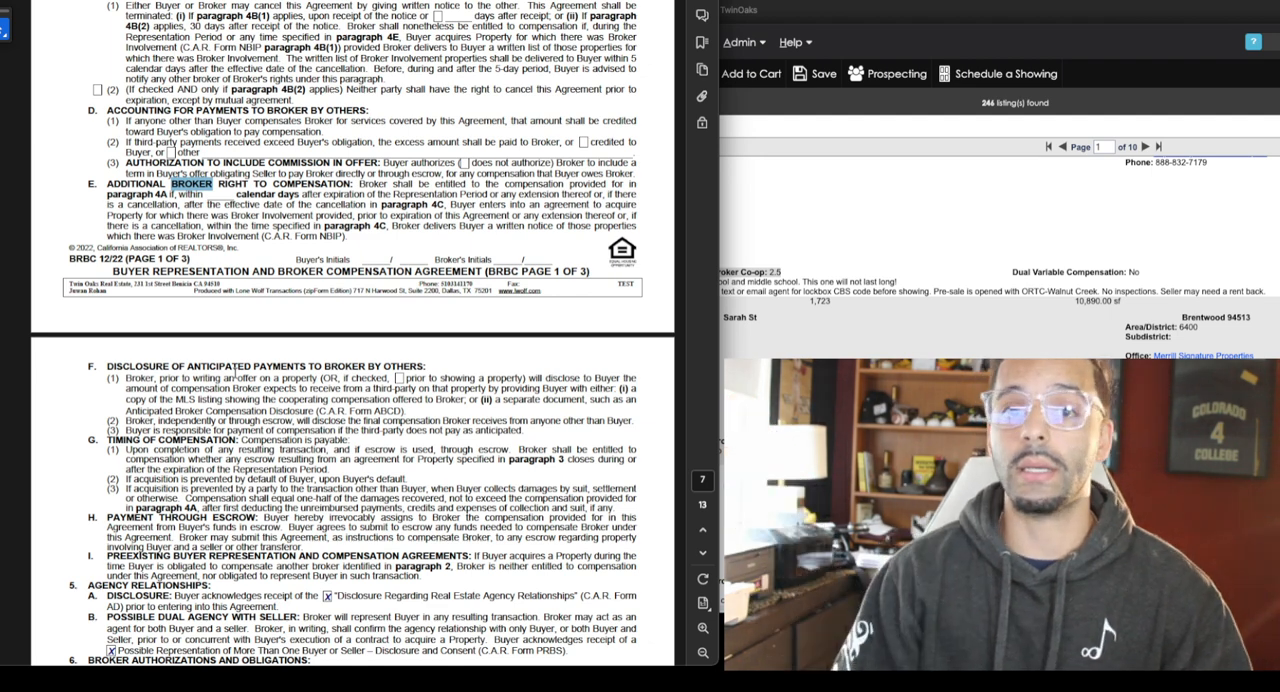
pyautogui.scroll(-3)
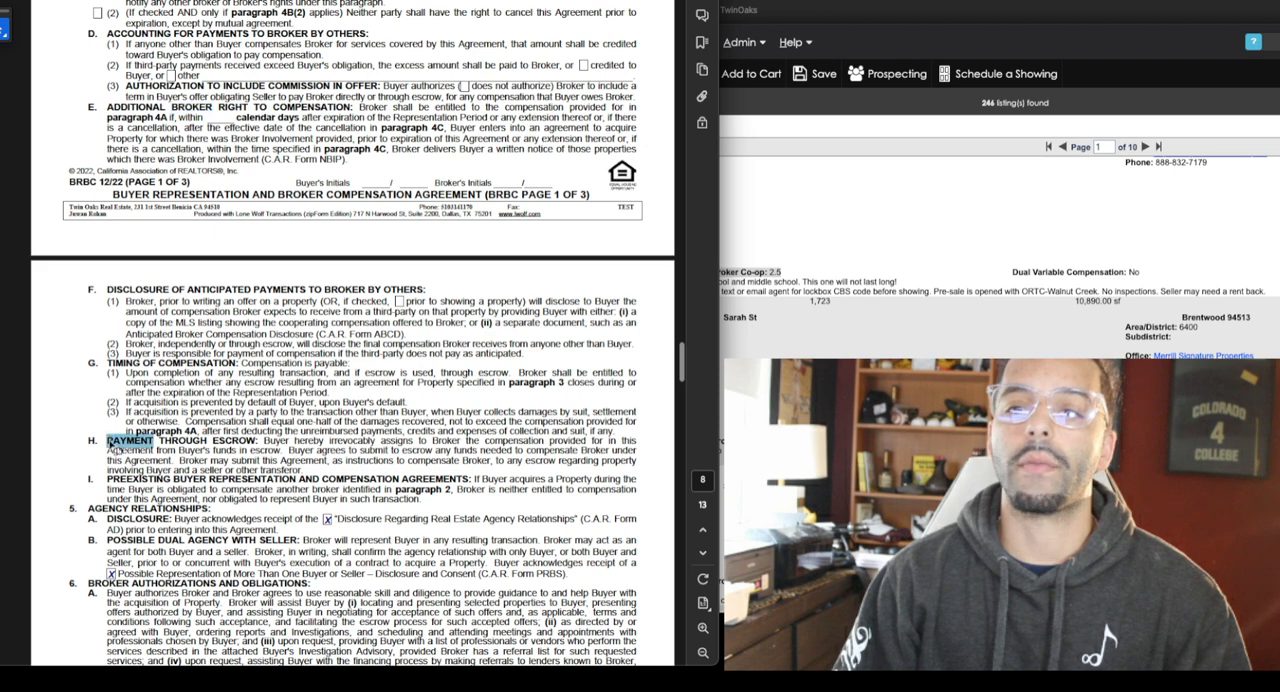
pyautogui.scroll(-3)
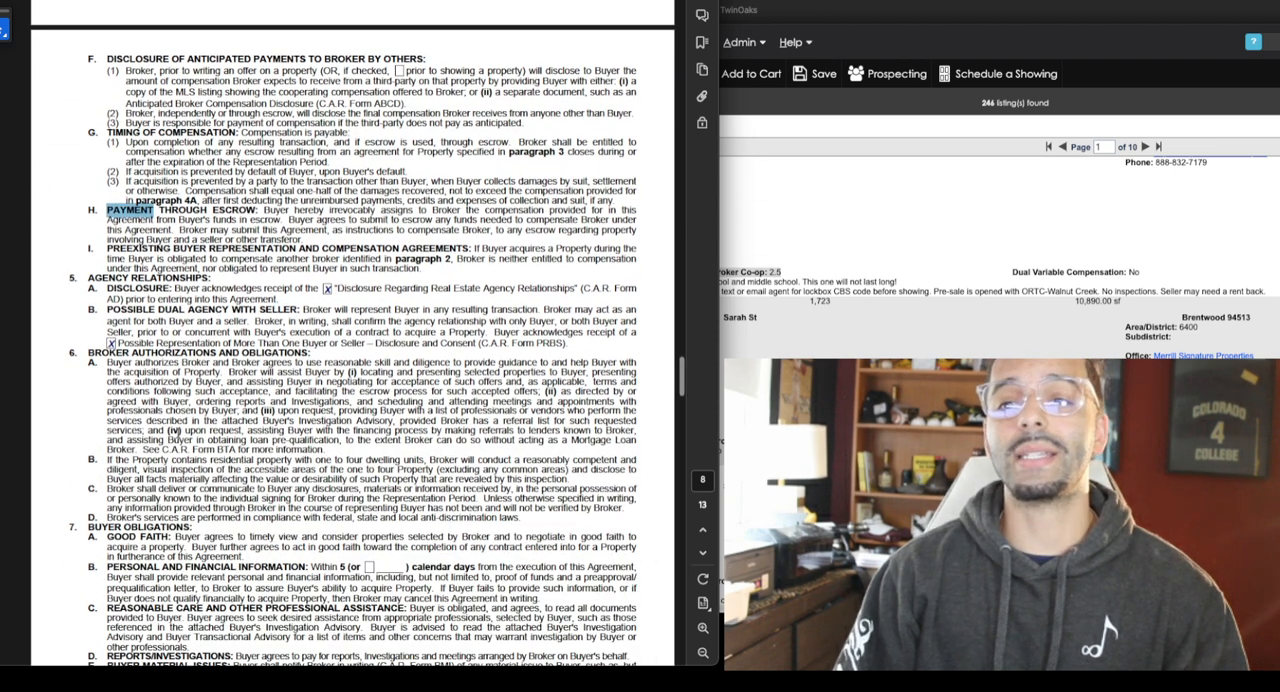
pyautogui.scroll(-3)
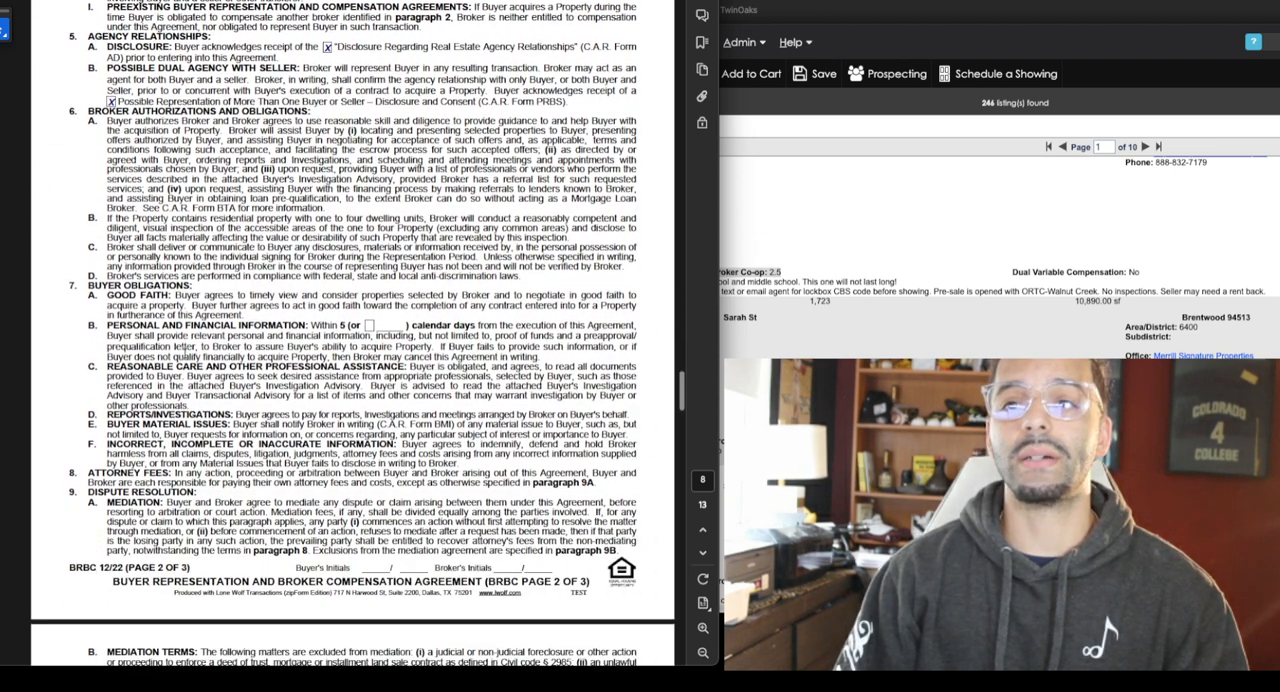